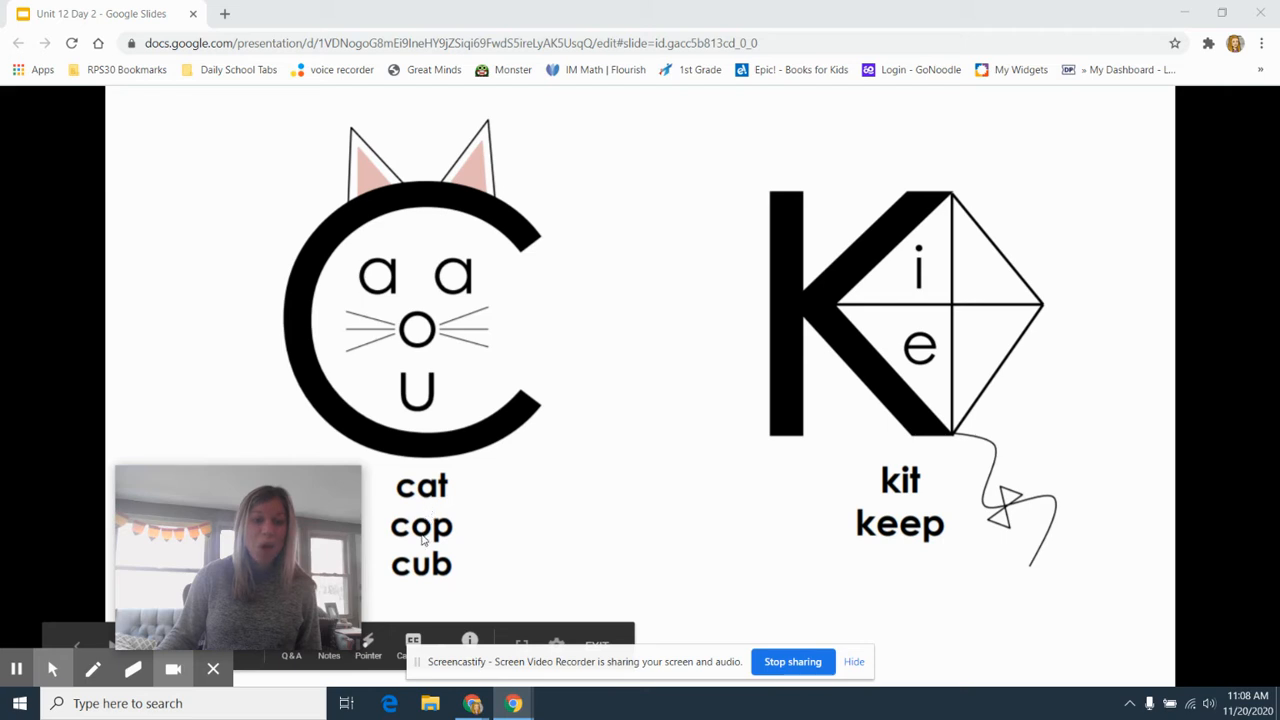
pyautogui.moveTo(492, 416)
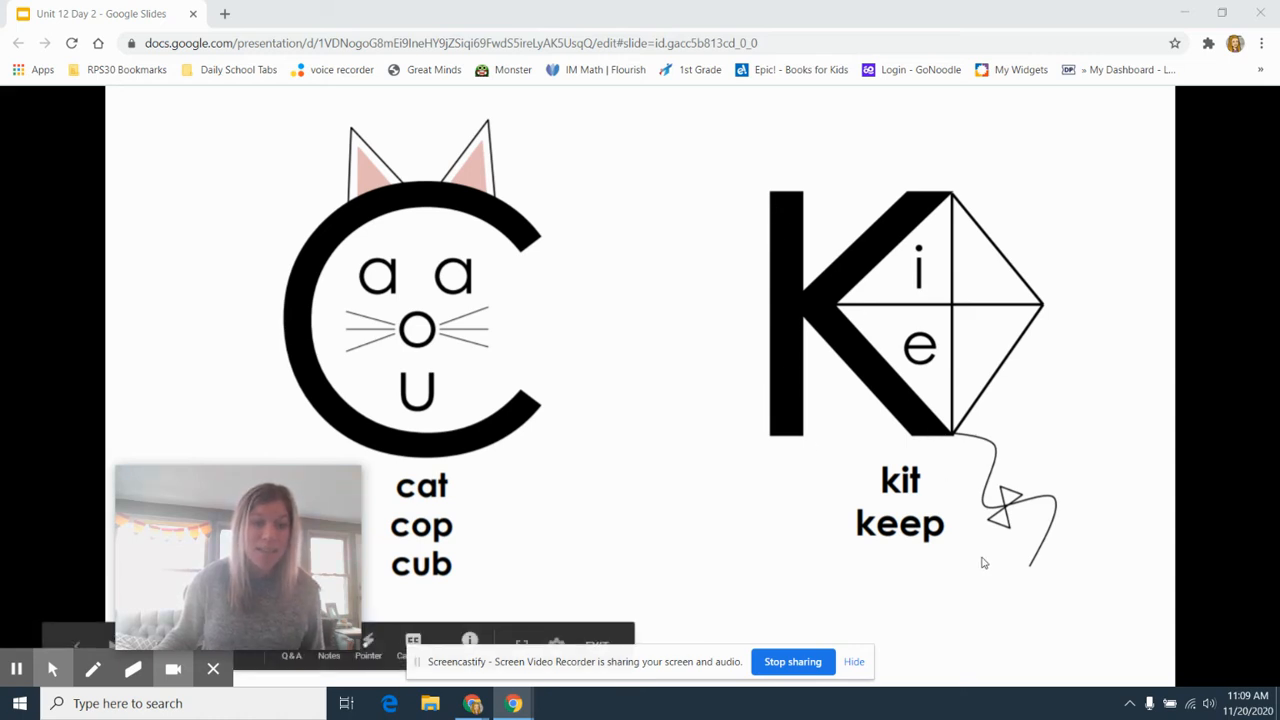
pyautogui.moveTo(560, 492)
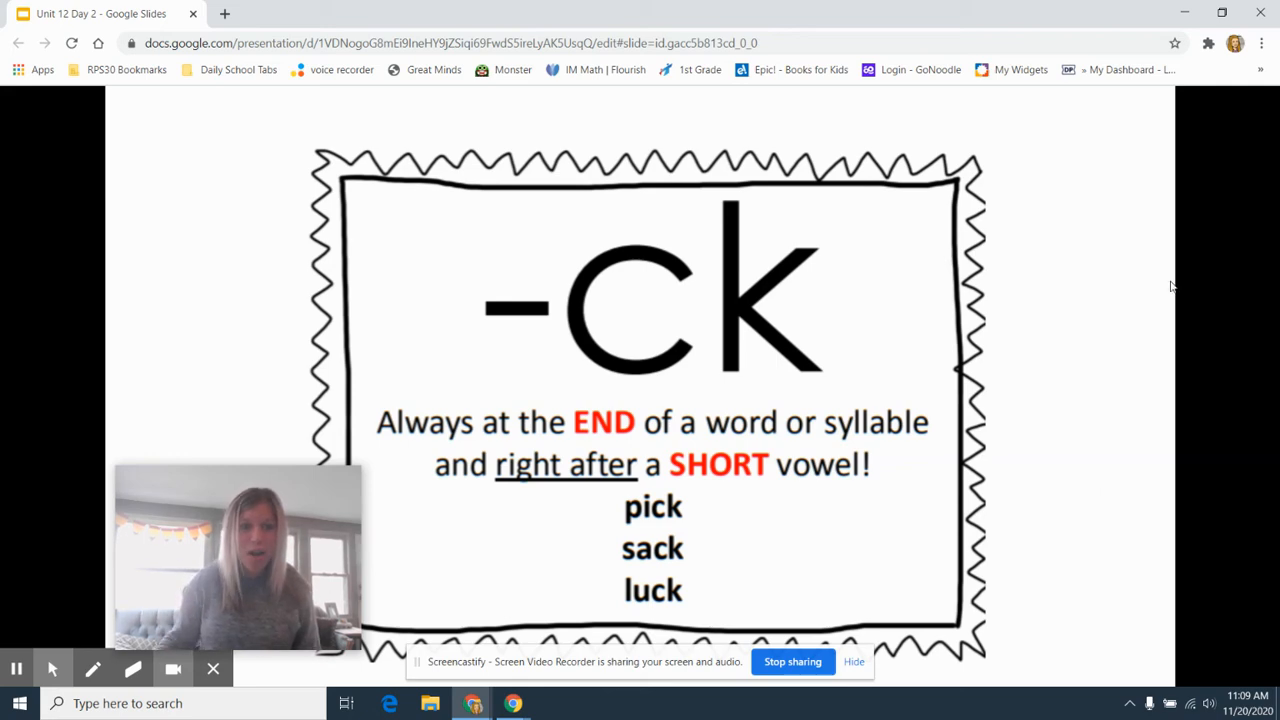
pyautogui.moveTo(292, 404)
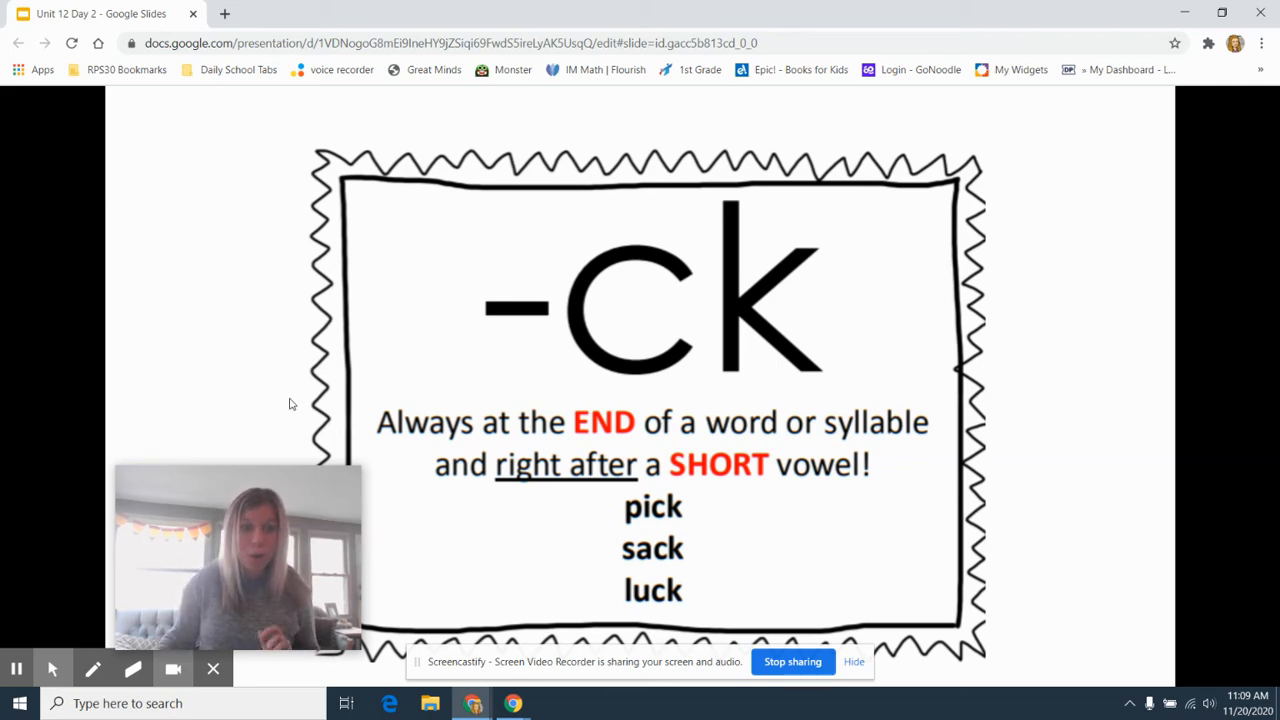
pyautogui.moveTo(168, 450)
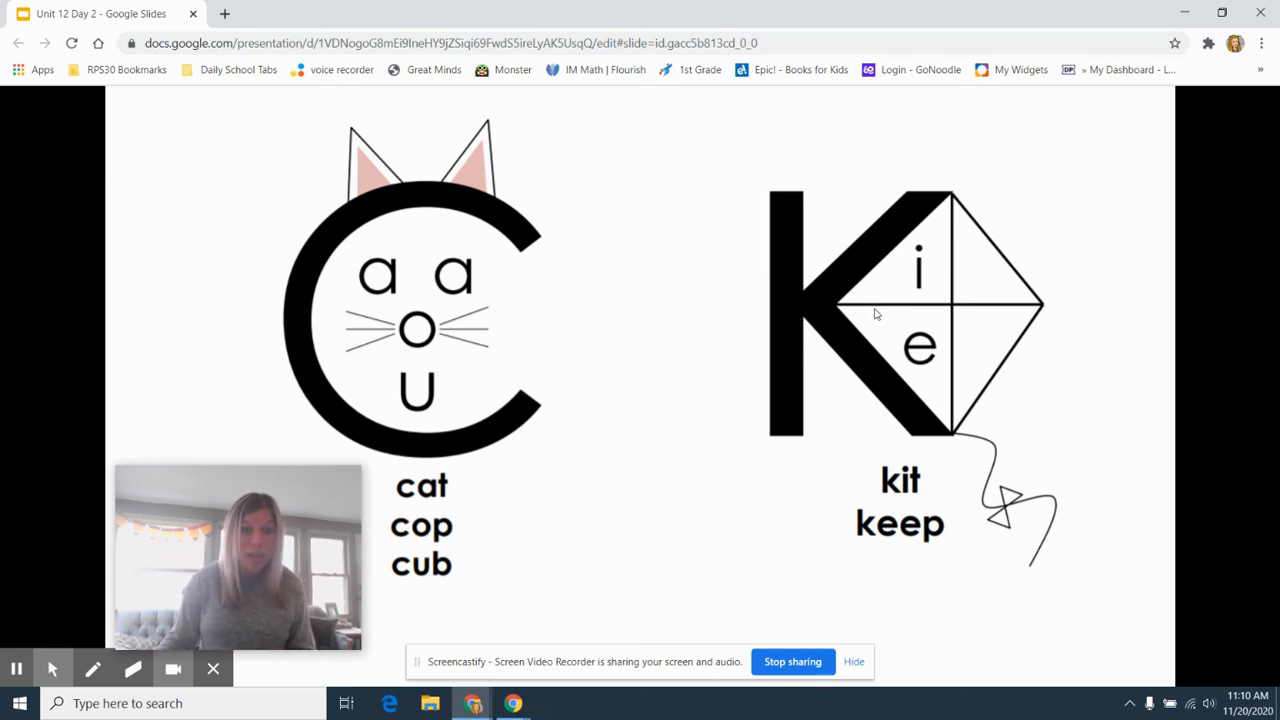
pyautogui.moveTo(798, 300)
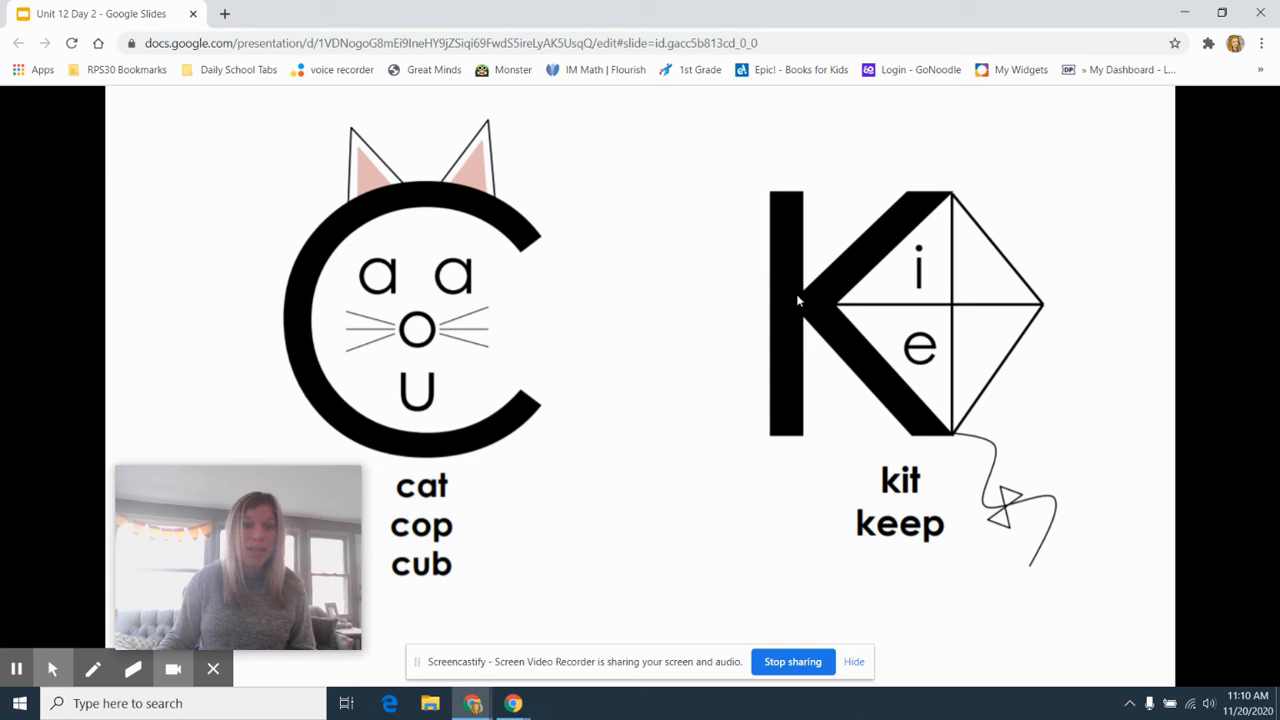
pyautogui.moveTo(876, 418)
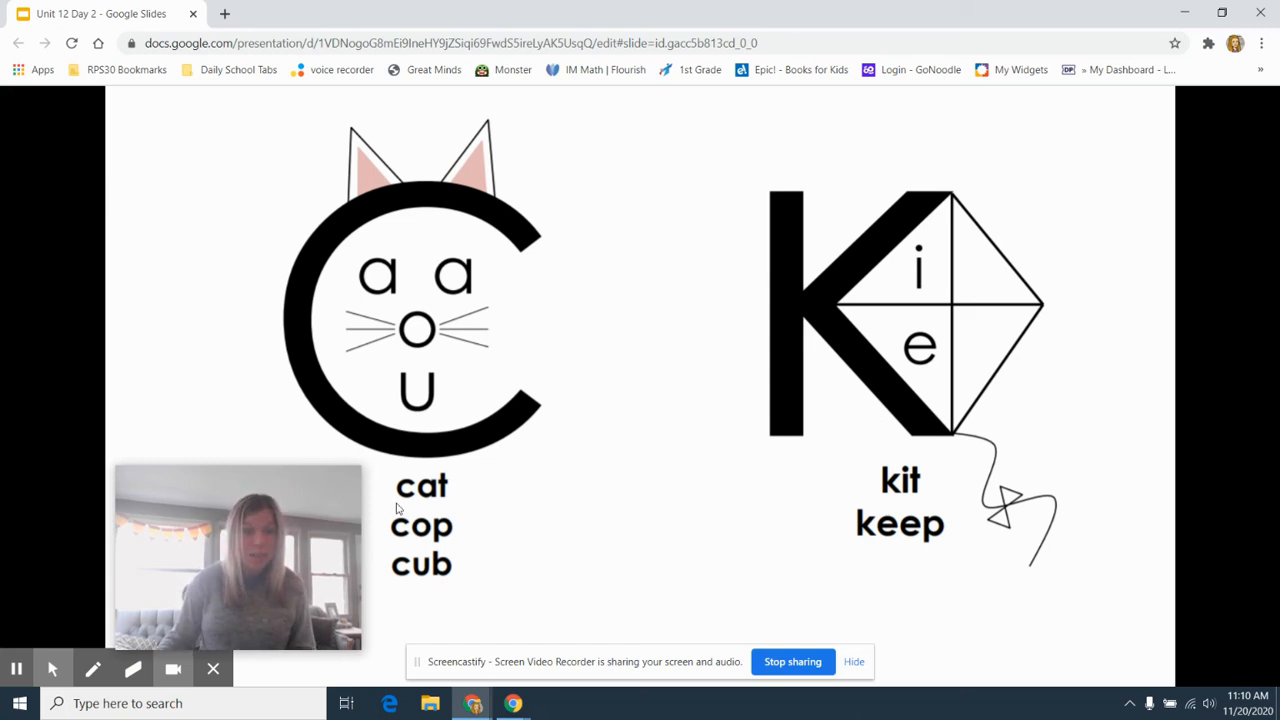
pyautogui.moveTo(396, 444)
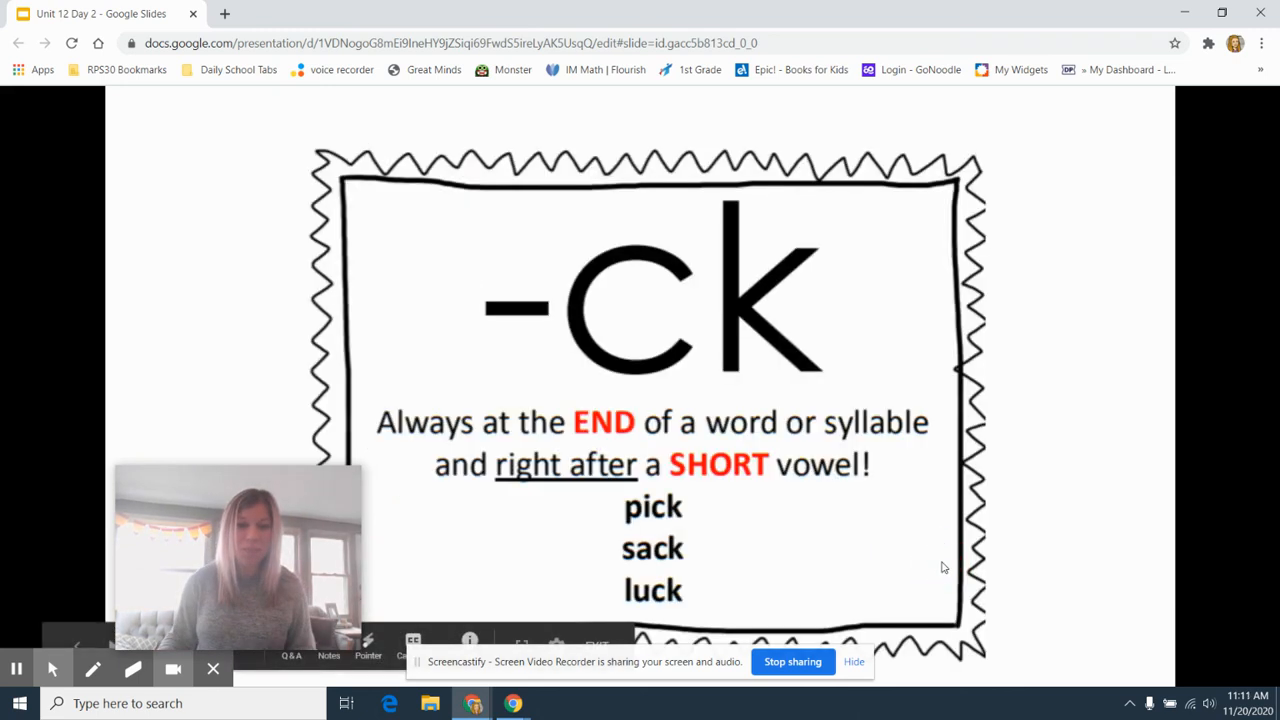
pyautogui.moveTo(992, 572)
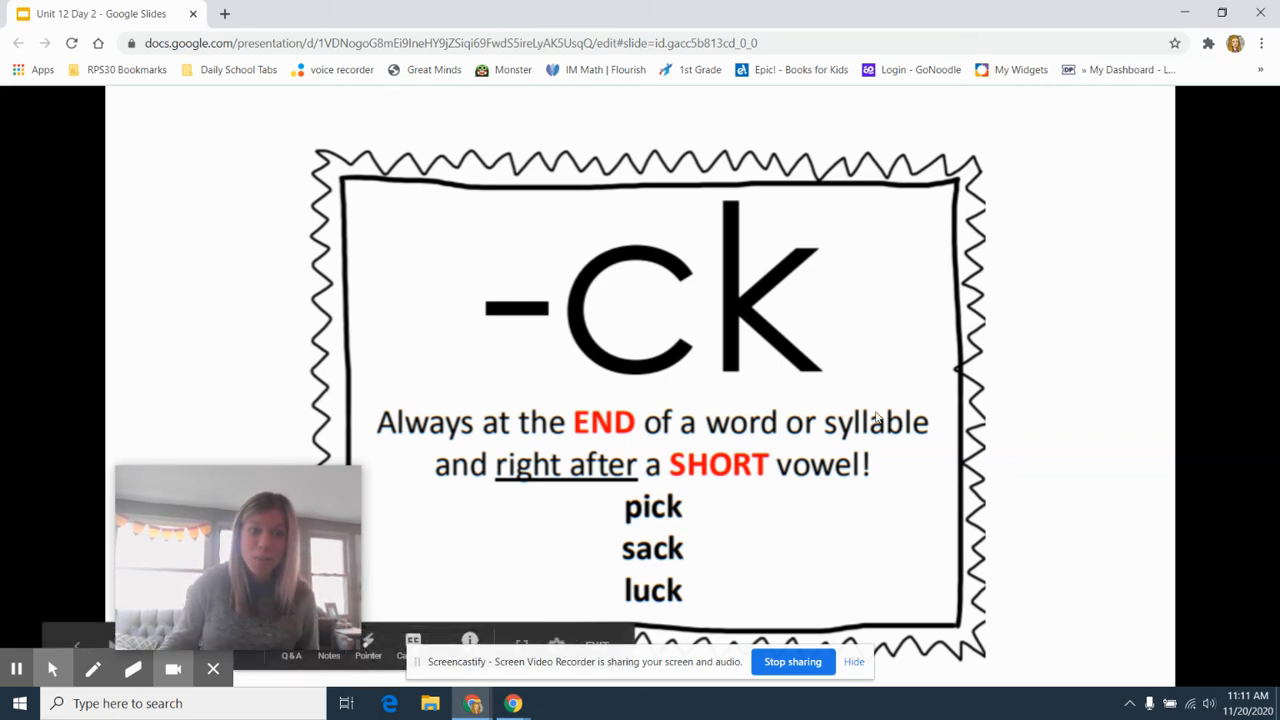
pyautogui.moveTo(856, 516)
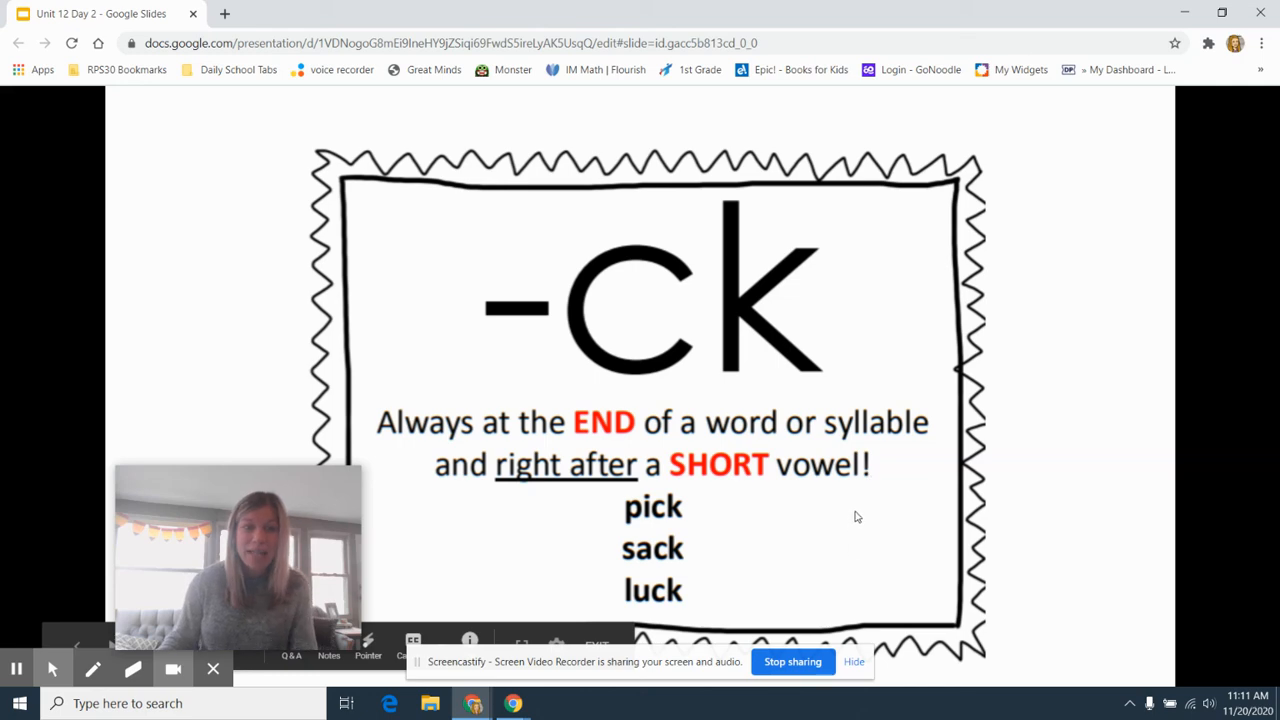